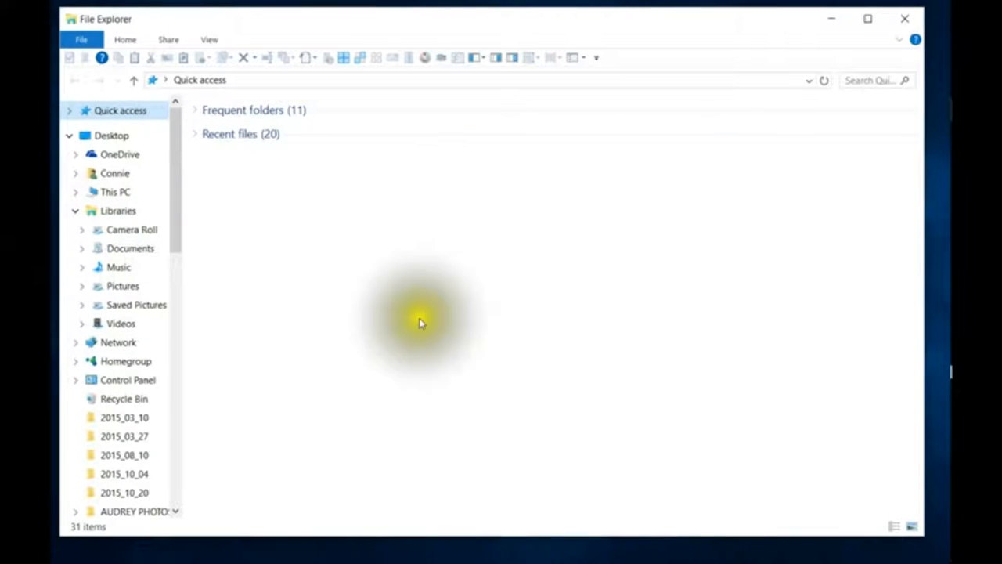
Step: Close the File Explorer window to reveal the desktop
{"action": "left_click", "coordinate": [905, 18]}
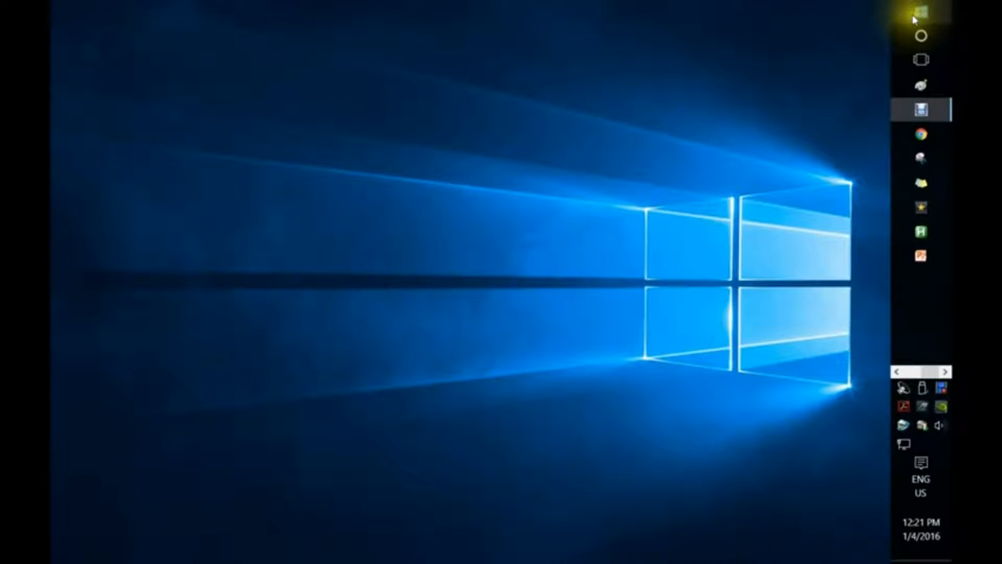
{"action": "mouse_move", "coordinate": [911, 25]}
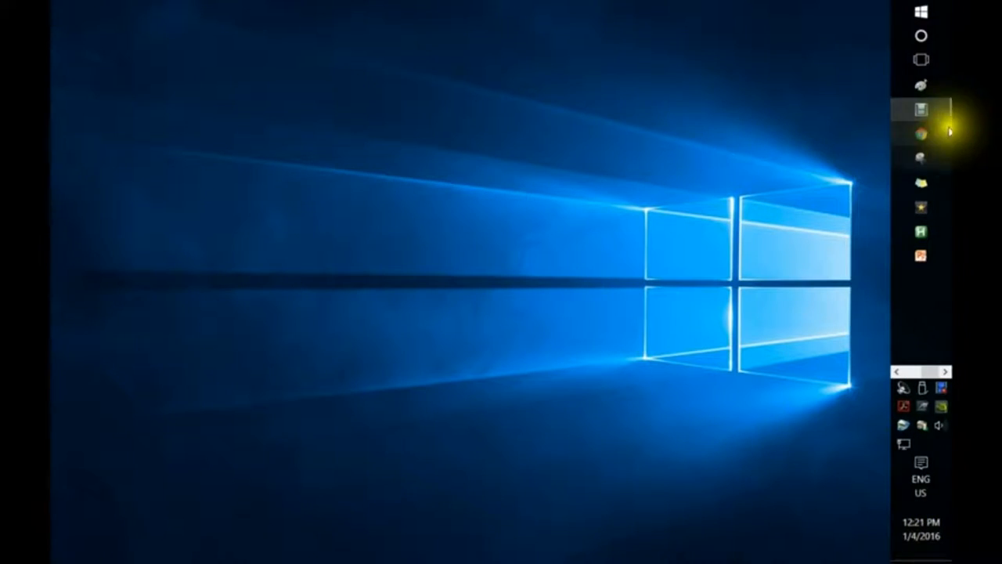
{"action": "mouse_move", "coordinate": [922, 20]}
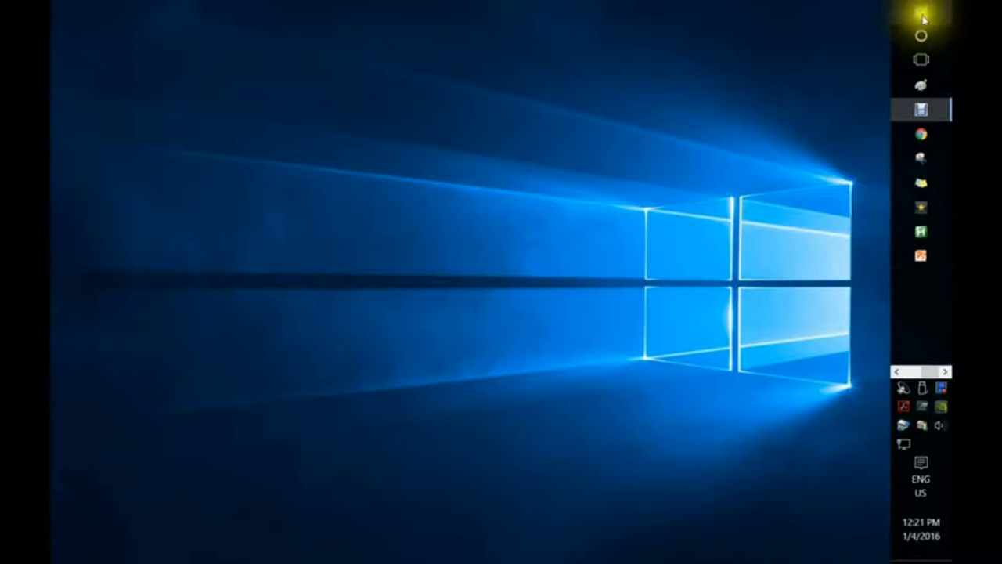
Step: Search Start for 'hidd' and open 'Show hidden files and folders' in File Explorer Options
{"action": "left_click", "coordinate": [922, 12]}
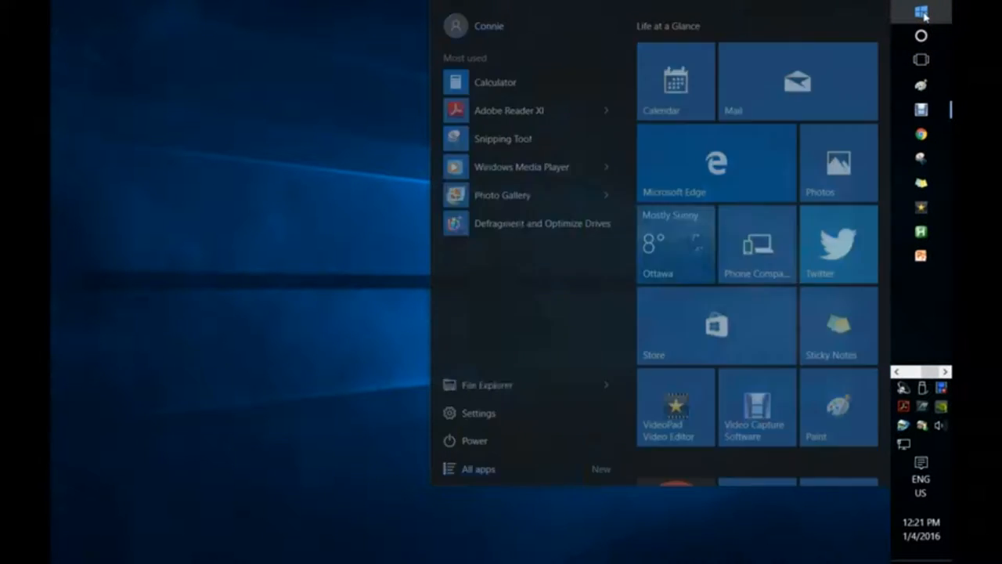
{"action": "type", "text": "hid"}
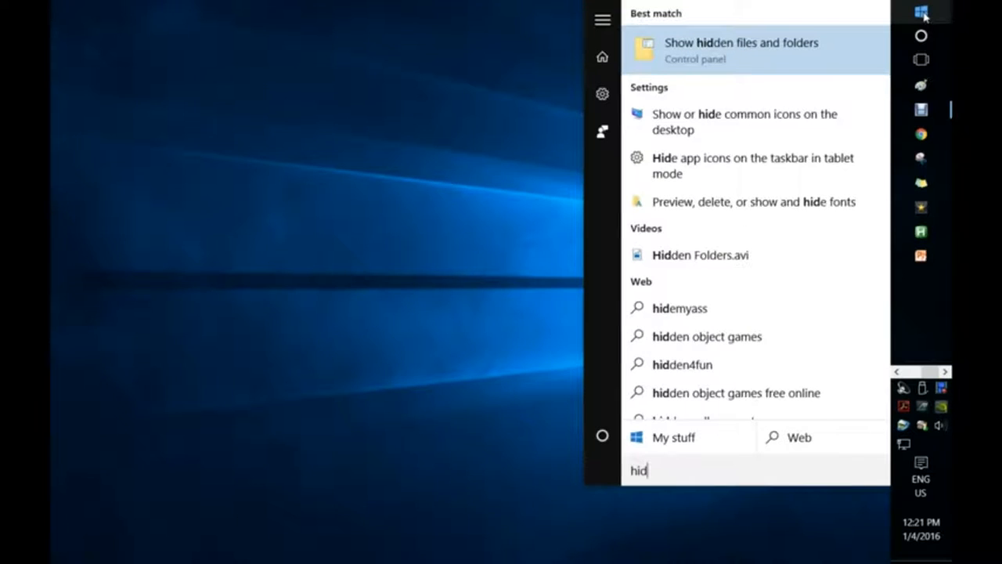
{"action": "type", "text": "d"}
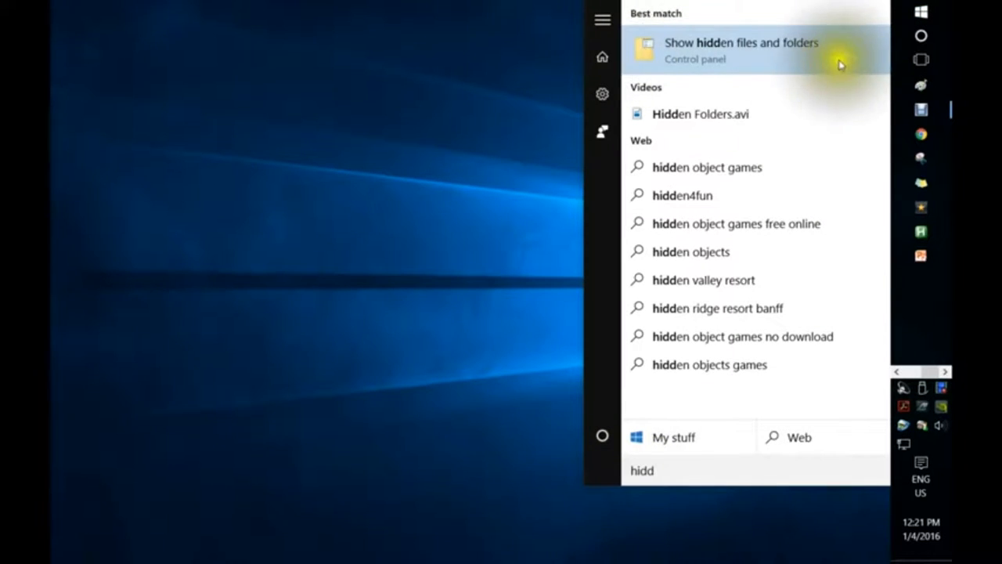
{"action": "left_click", "coordinate": [740, 50]}
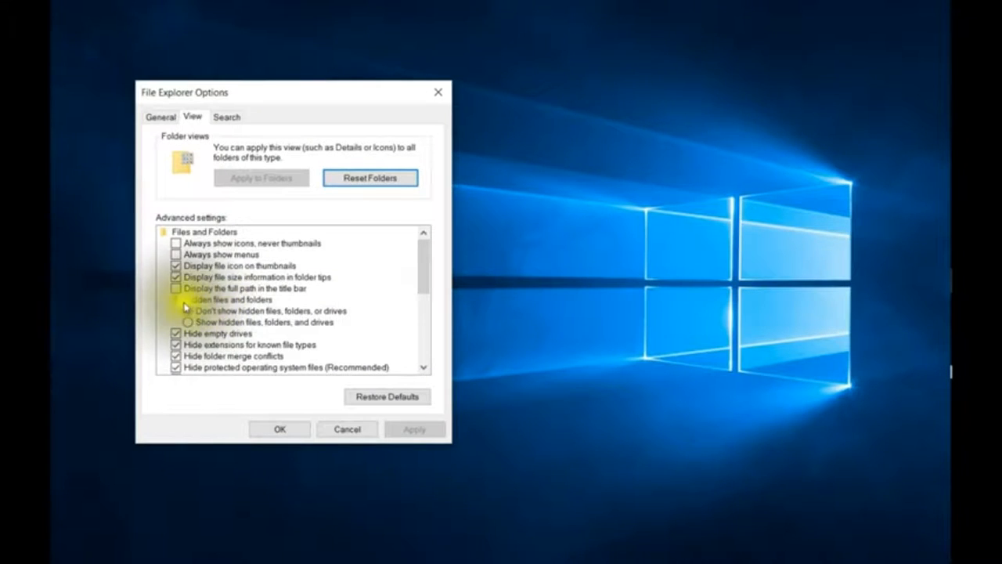
Step: Enable 'Show hidden files, folders, and drives', apply with OK, and reopen File Explorer
{"action": "left_click", "coordinate": [188, 311]}
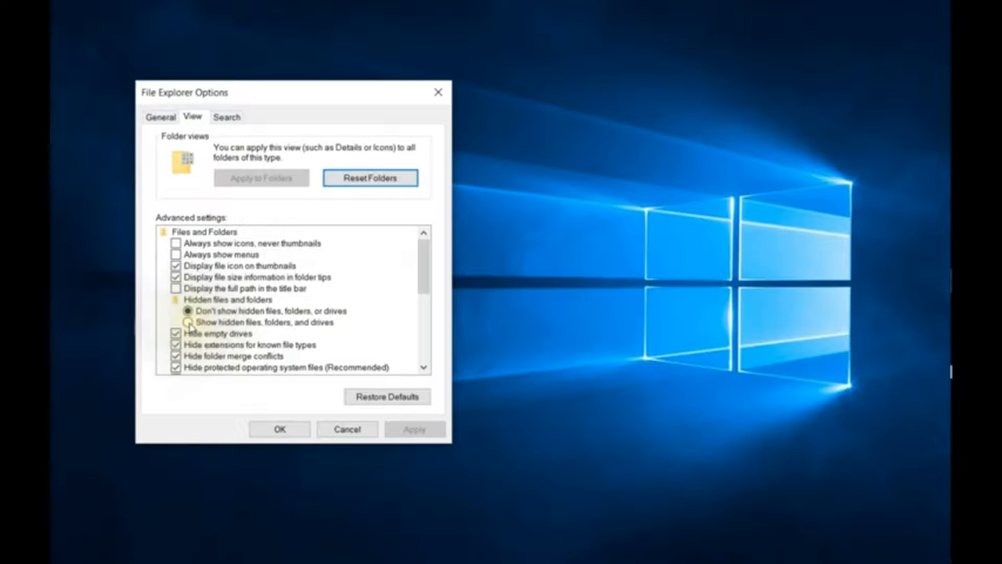
{"action": "left_click", "coordinate": [187, 322]}
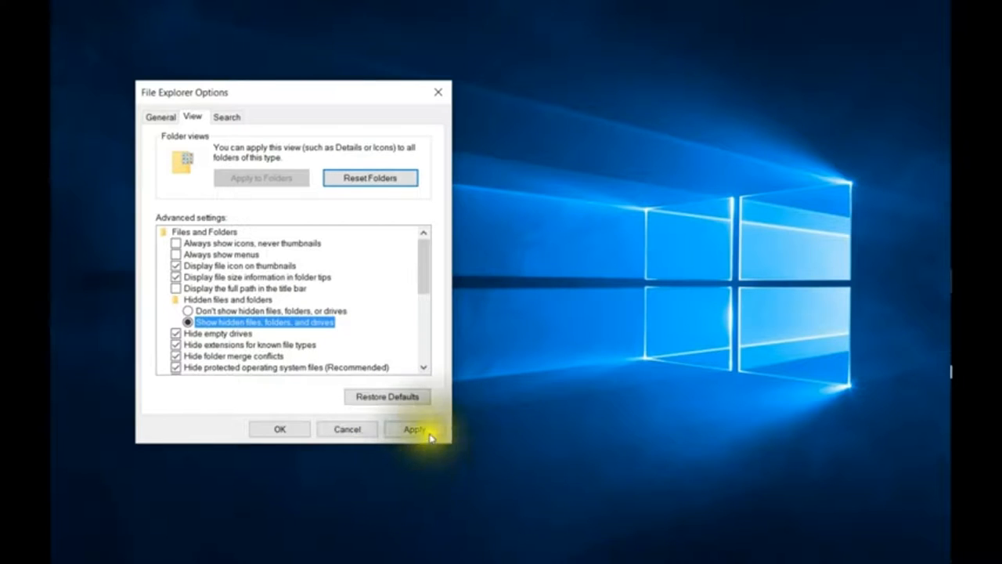
{"action": "left_click", "coordinate": [413, 428]}
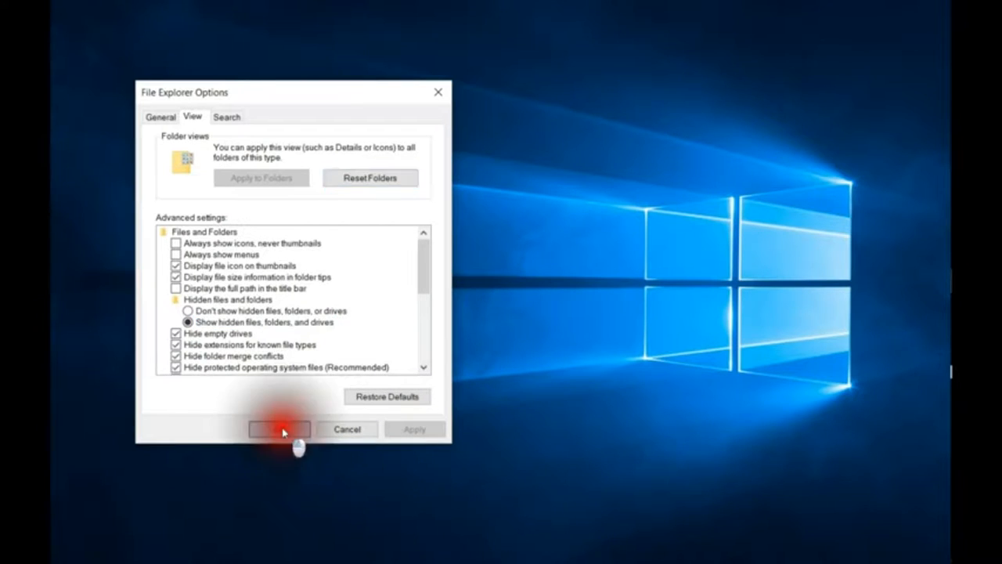
{"action": "left_click", "coordinate": [279, 429]}
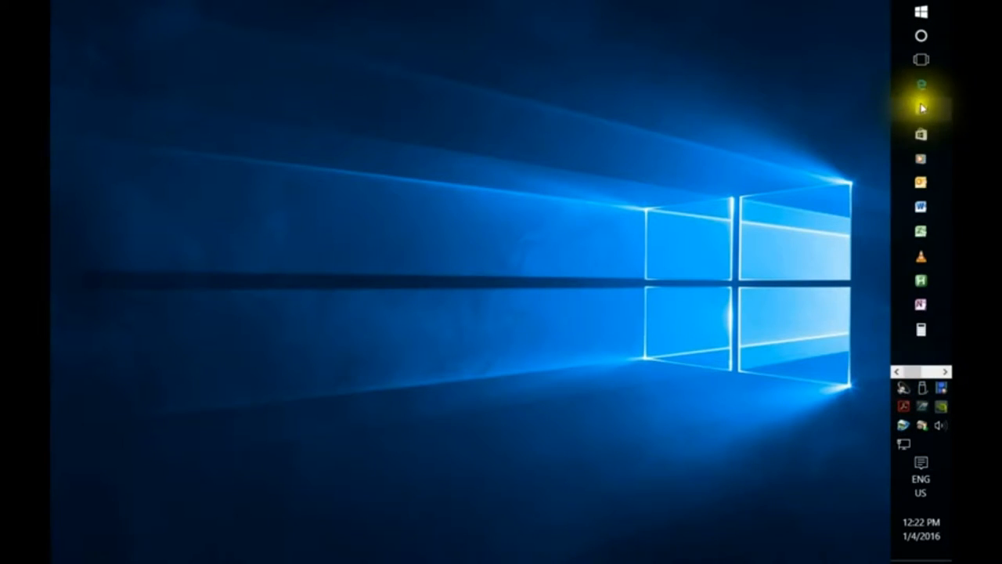
{"action": "left_click", "coordinate": [922, 109]}
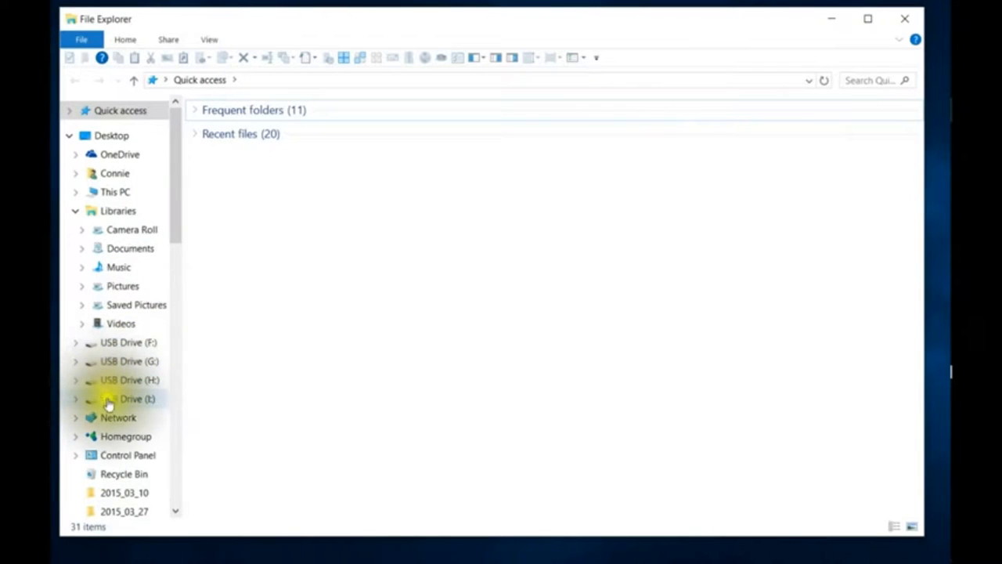
{"action": "mouse_move", "coordinate": [767, 328]}
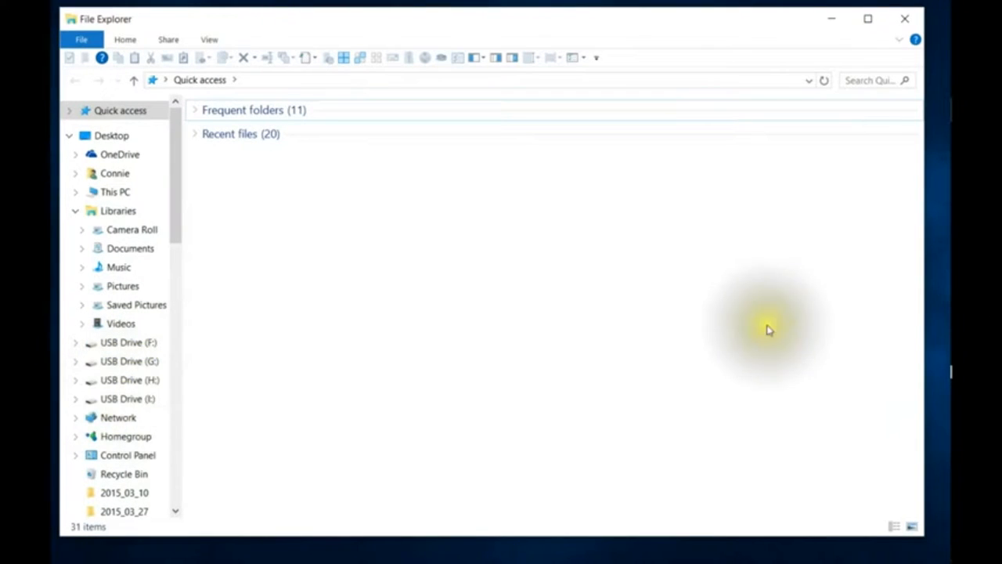